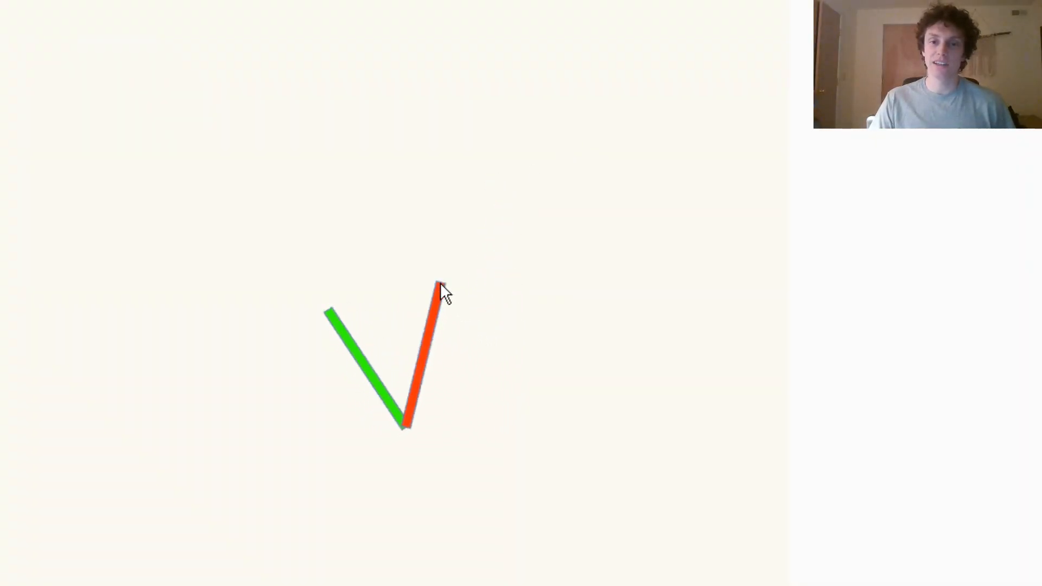
- Swing the arm tip up-right, level the green link, then move the tip left and back right
drag(439, 279, 486, 203)
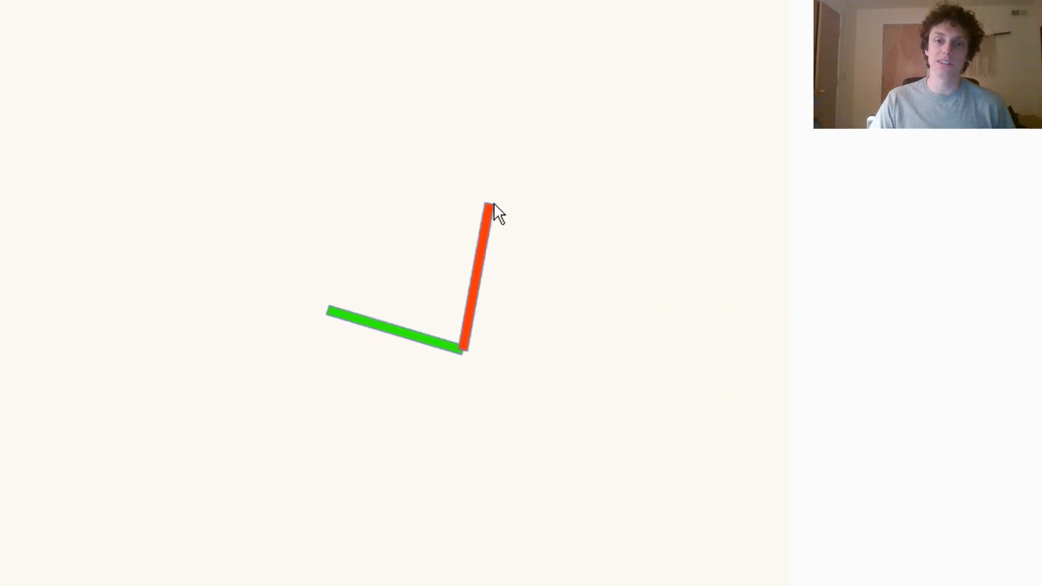
drag(492, 206, 458, 169)
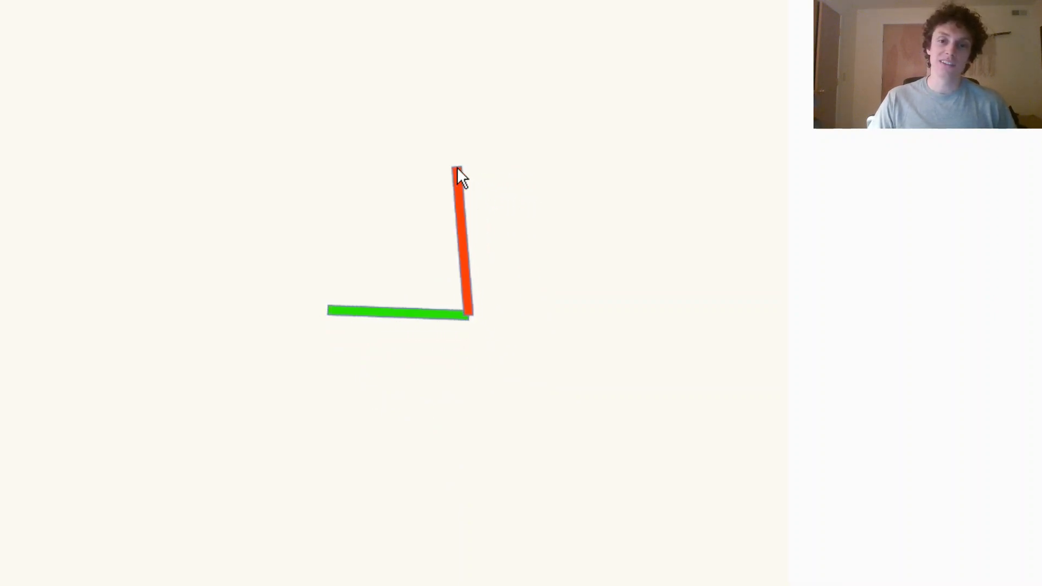
drag(457, 172, 319, 185)
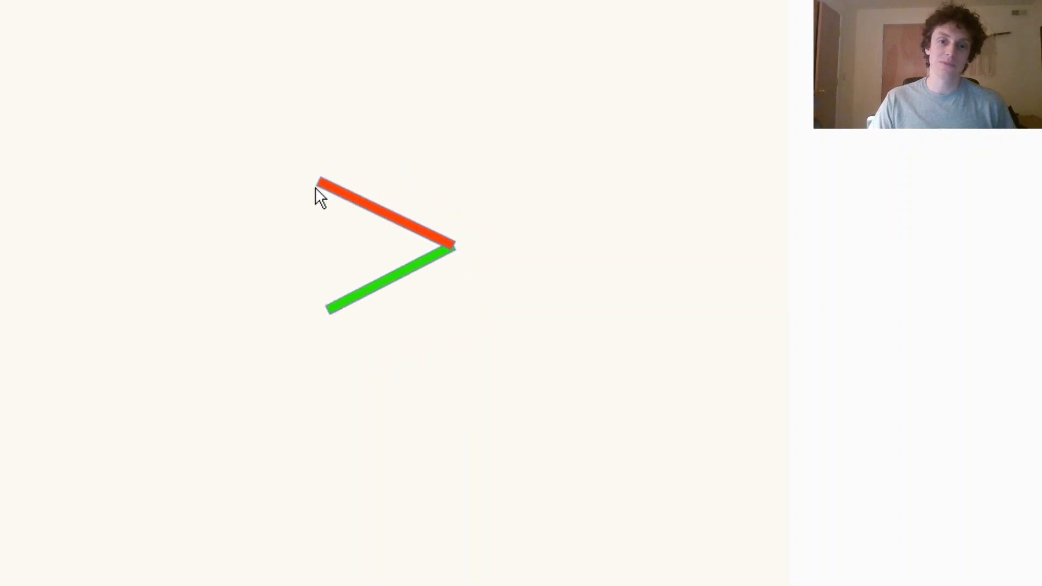
drag(319, 185, 512, 185)
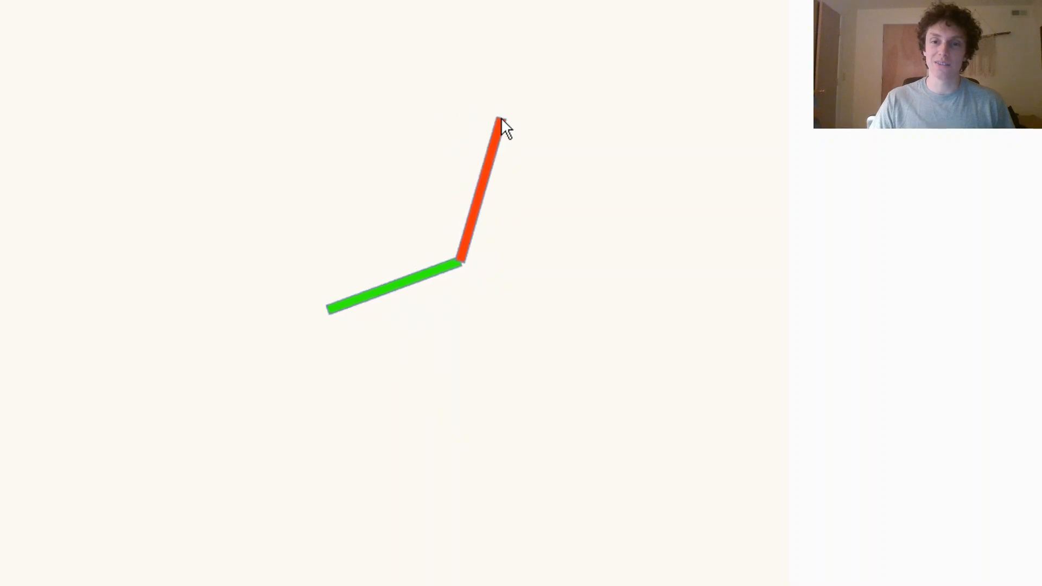
- Pose the links at a right angle with elbow up, finishing with the red link level above the upright green link
drag(501, 123, 555, 152)
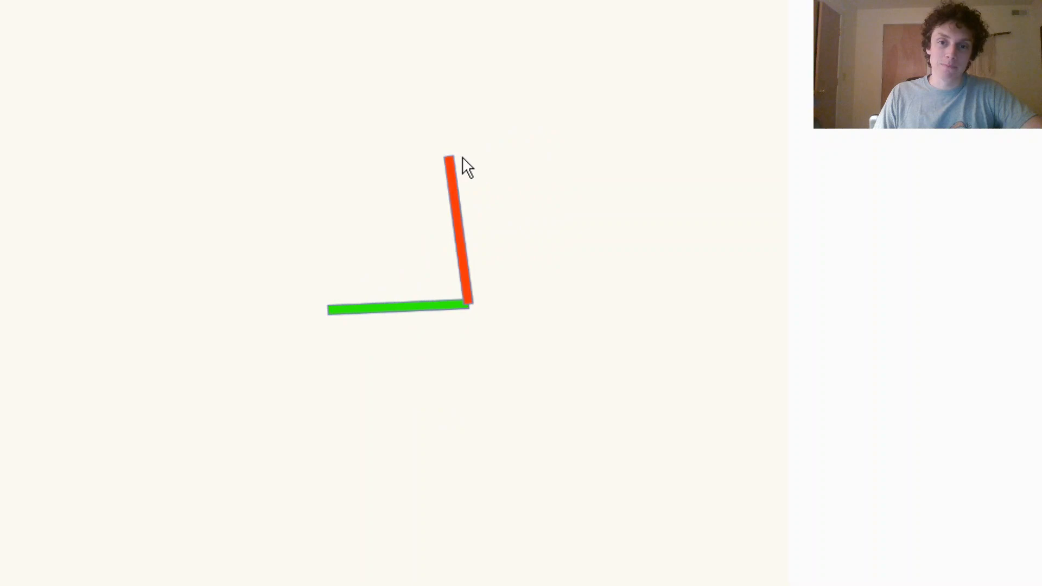
drag(449, 160, 495, 193)
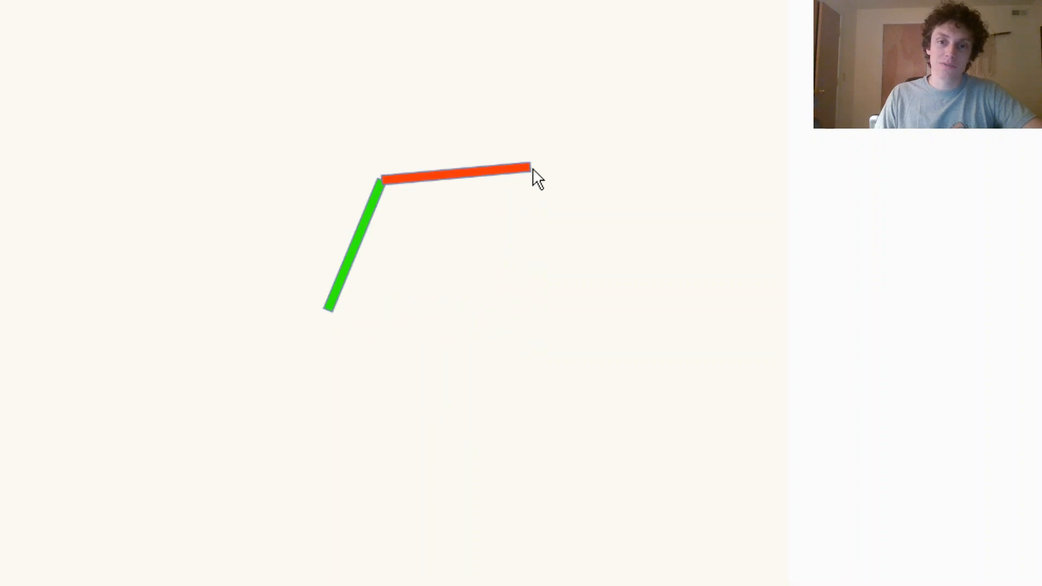
drag(529, 169, 529, 213)
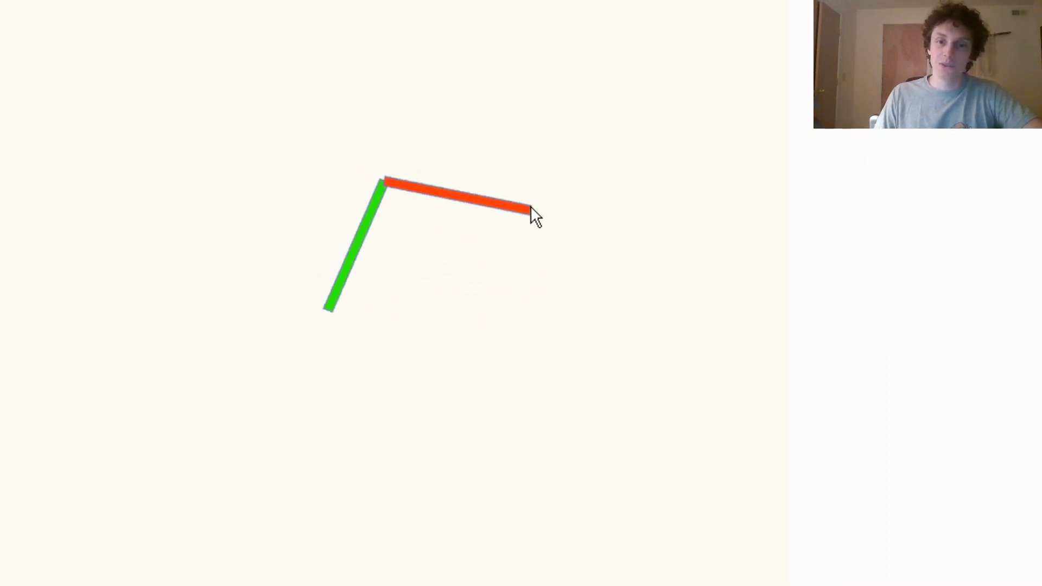
drag(536, 213, 522, 156)
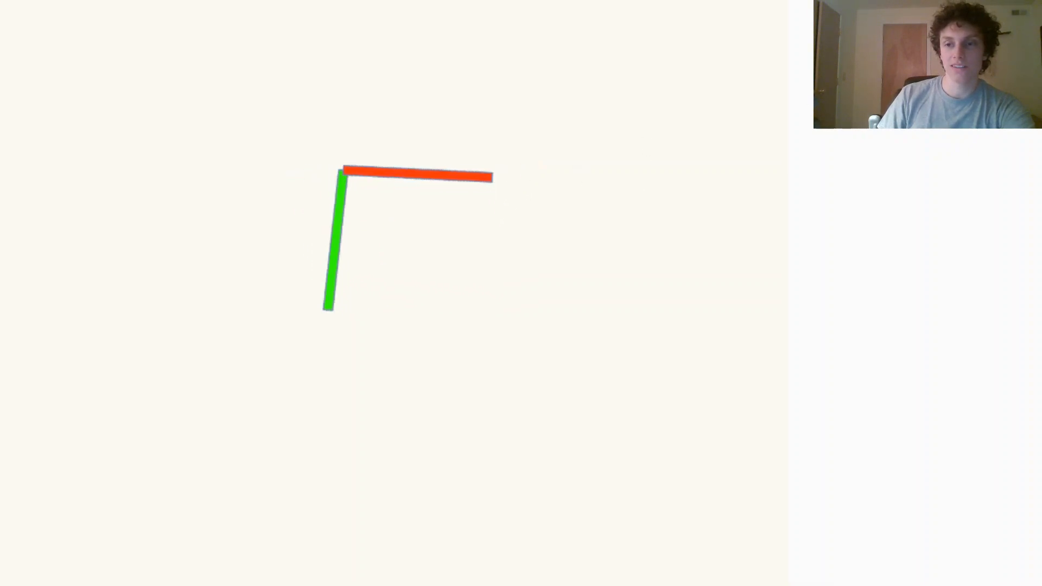
- Move the tip down and right of the raised elbow so the red link slopes downward, forming a base-to-tip triangle
drag(490, 177, 469, 253)
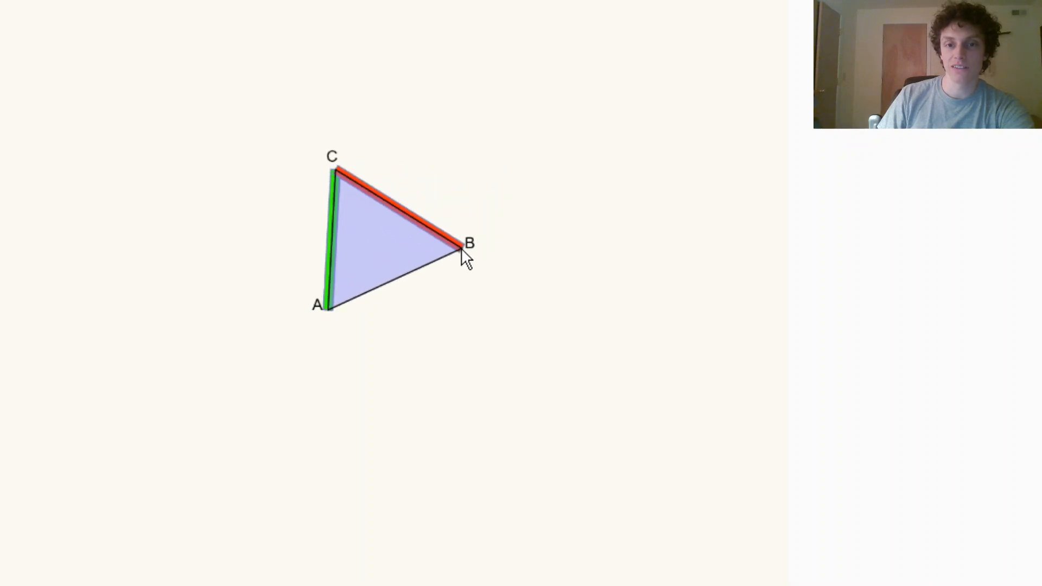
drag(466, 250, 490, 201)
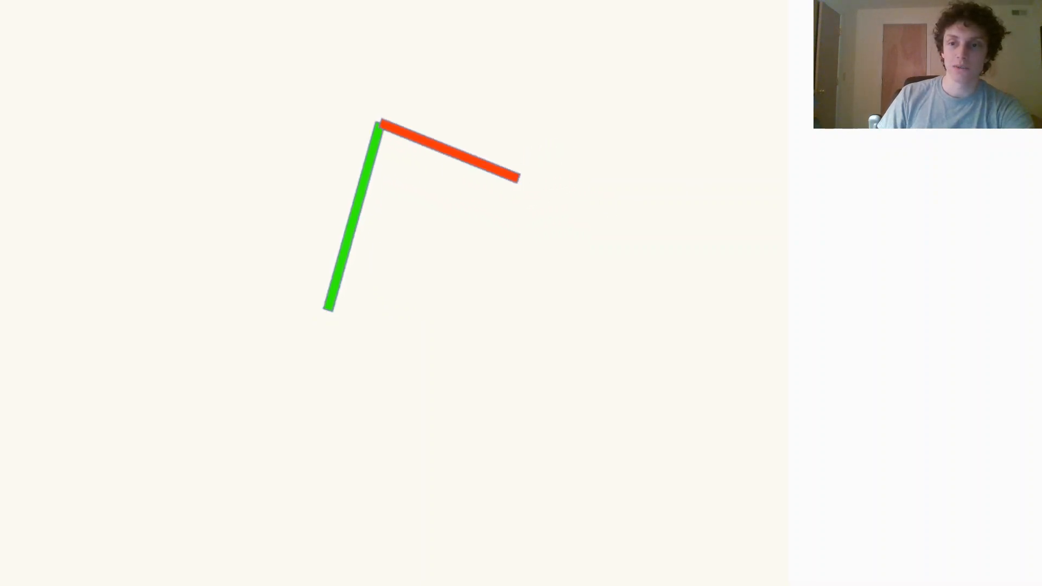
drag(519, 178, 532, 225)
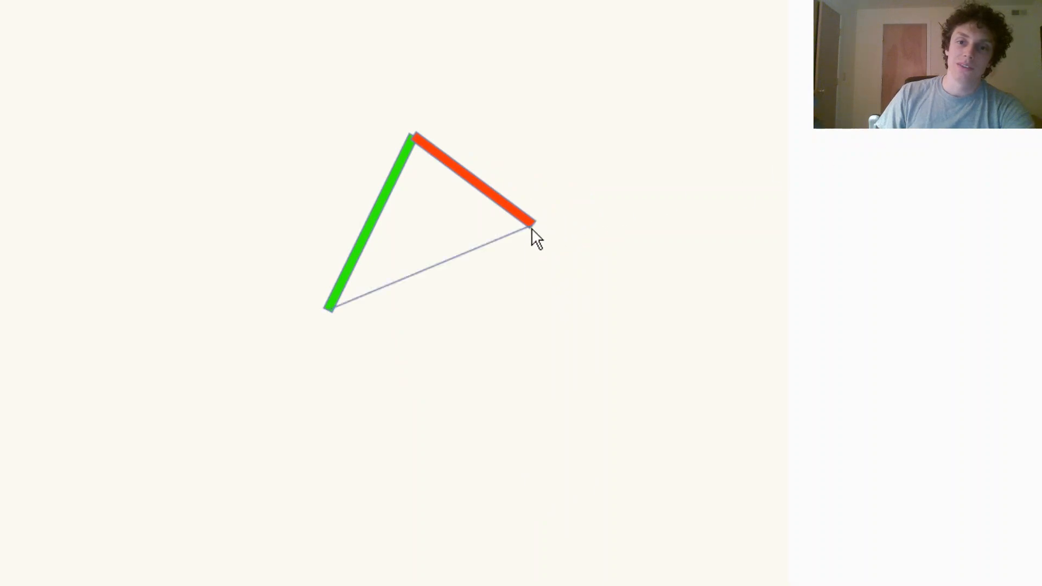
- Reach the tip toward the base's right, then up and right of the elbow with the red link sloping down
drag(532, 236, 511, 225)
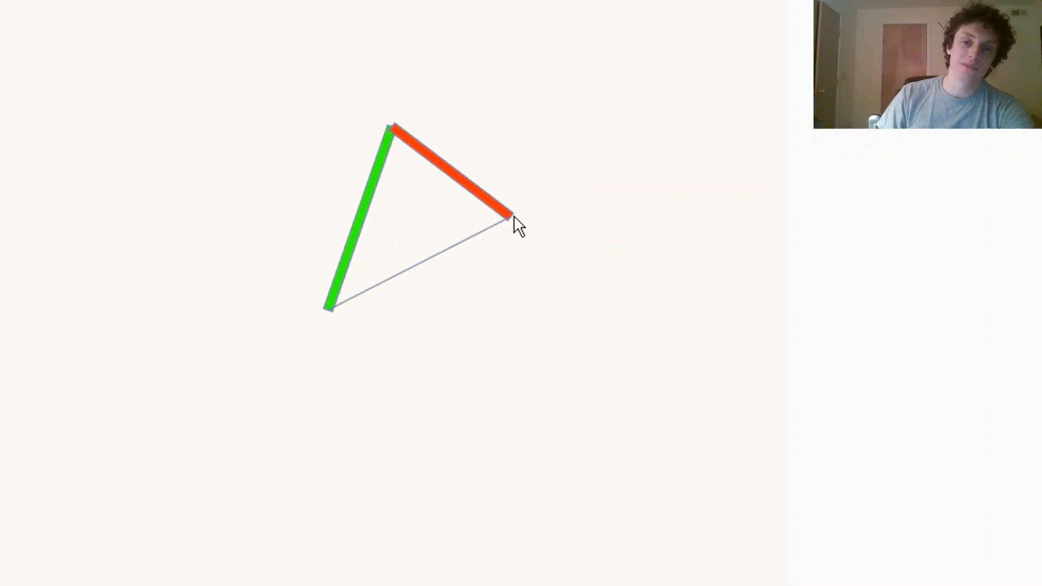
drag(508, 222, 466, 280)
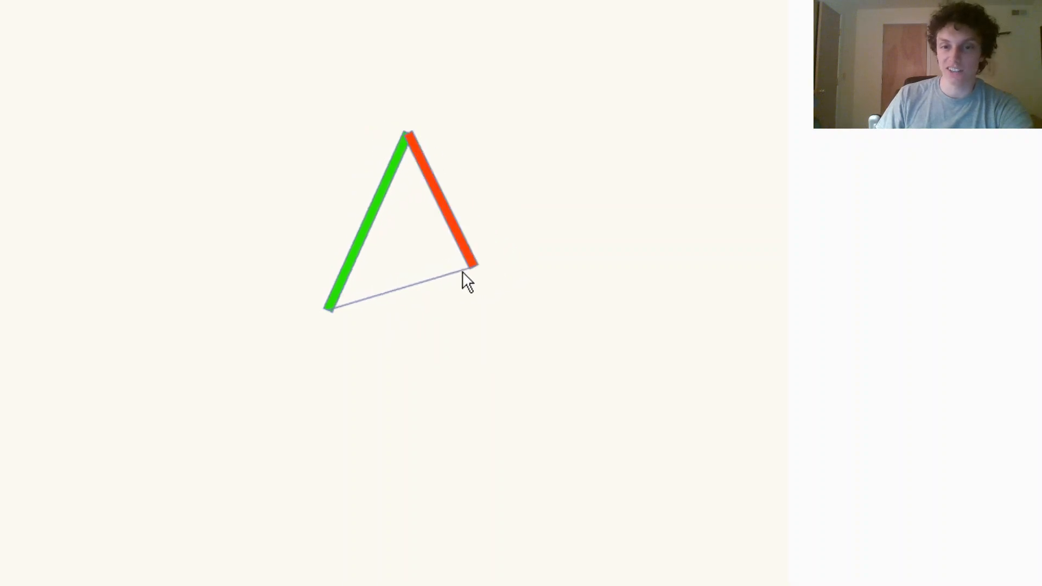
drag(469, 276, 458, 286)
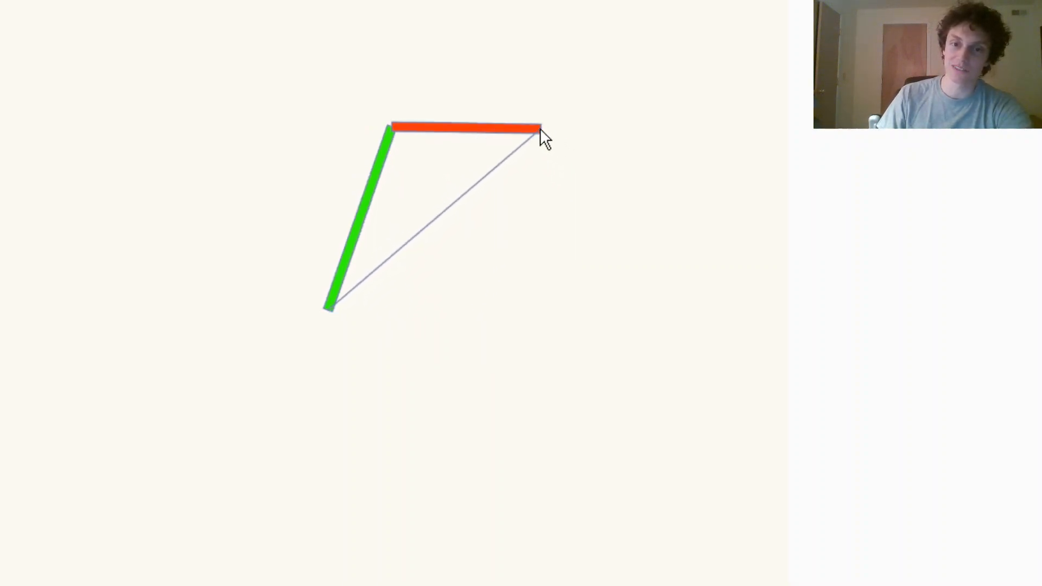
drag(542, 132, 551, 143)
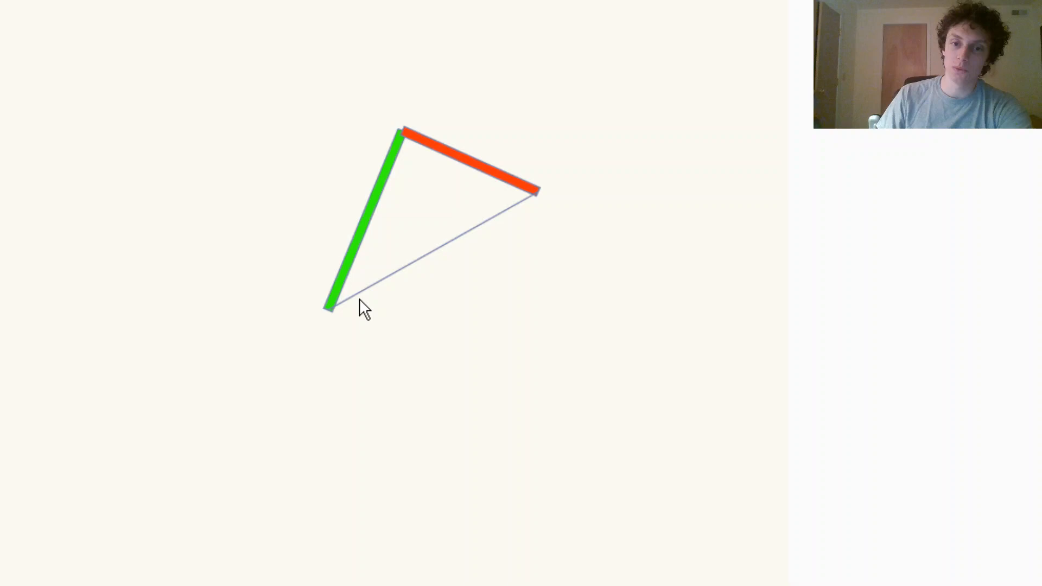
mouse_move(539, 197)
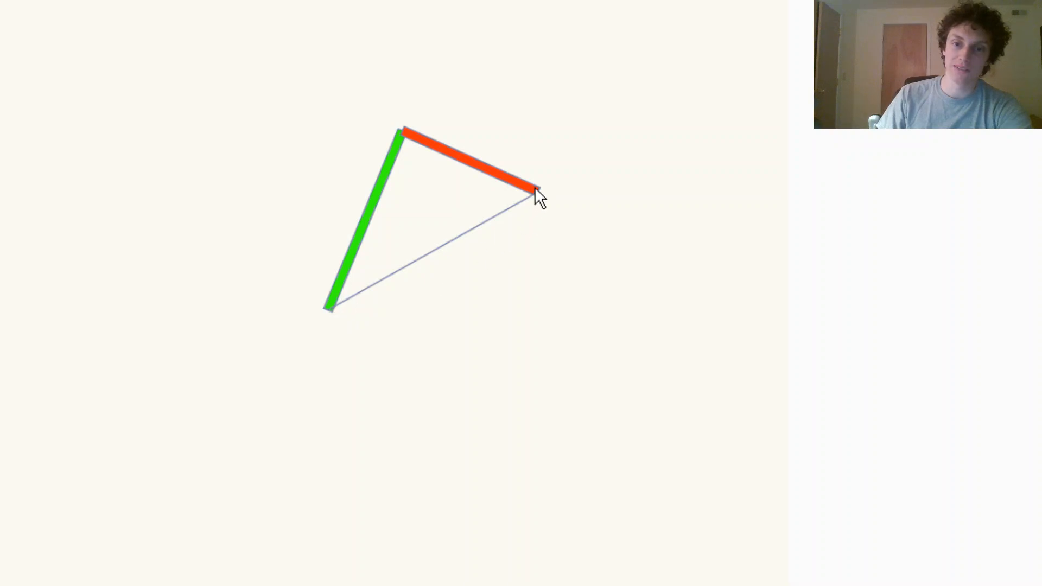
drag(535, 194, 536, 137)
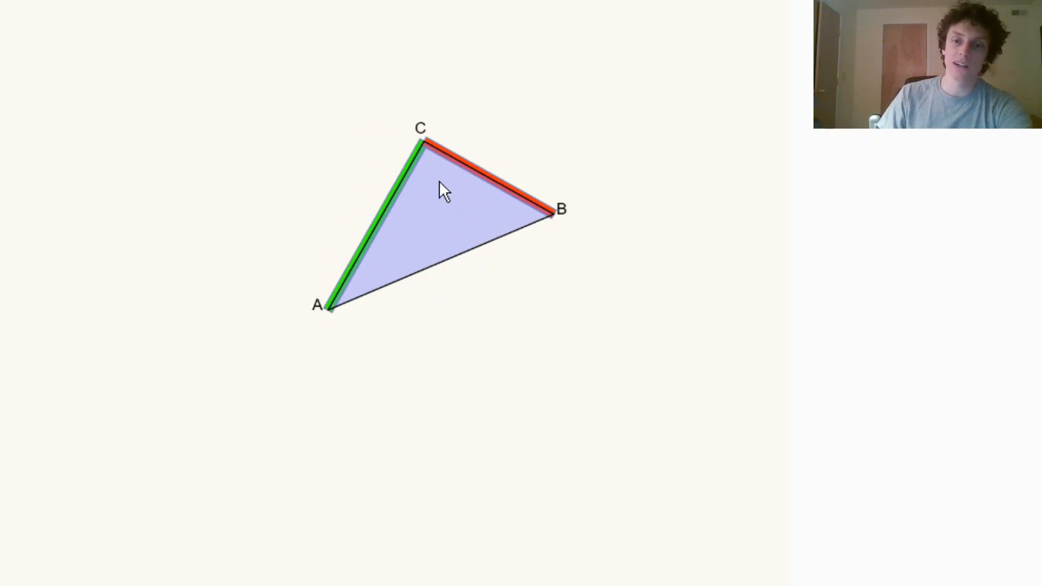
mouse_move(661, 175)
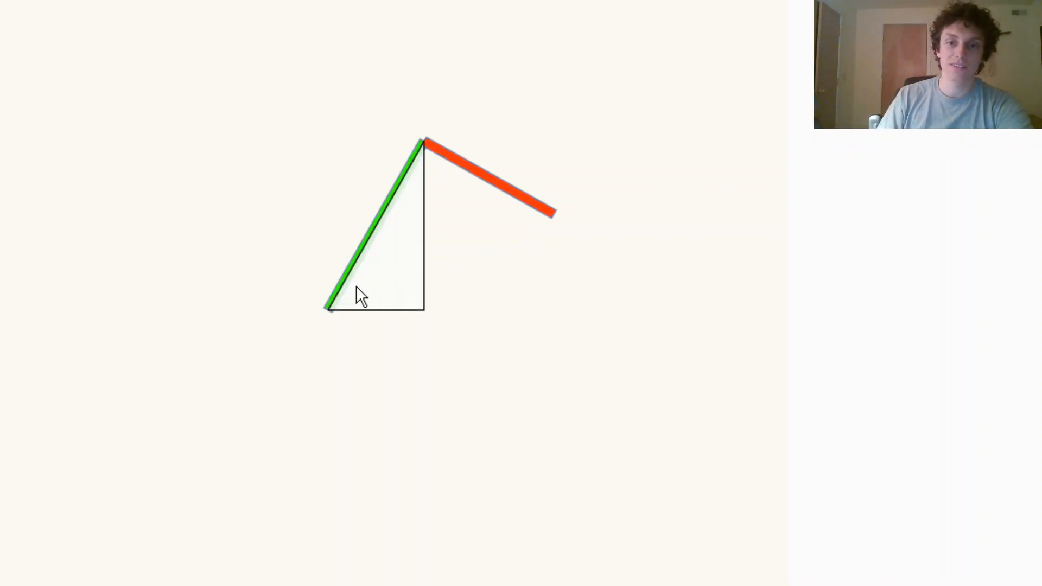
mouse_move(432, 159)
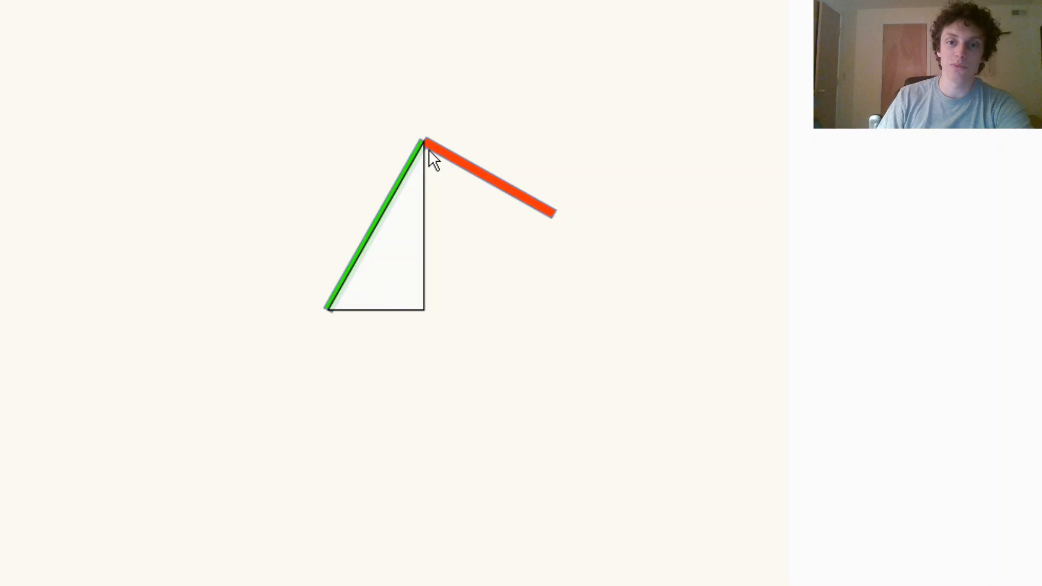
mouse_move(342, 307)
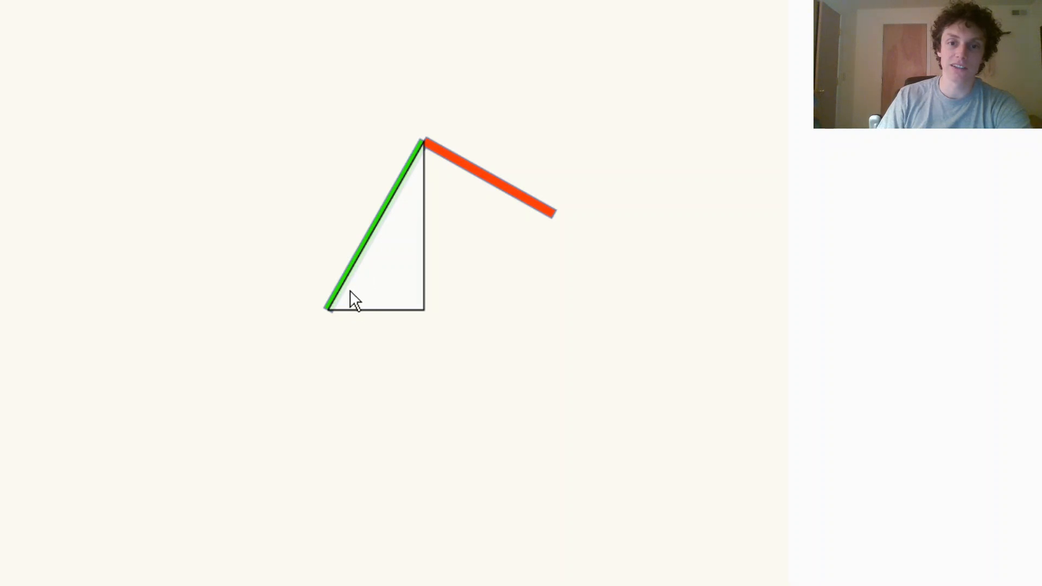
mouse_move(381, 299)
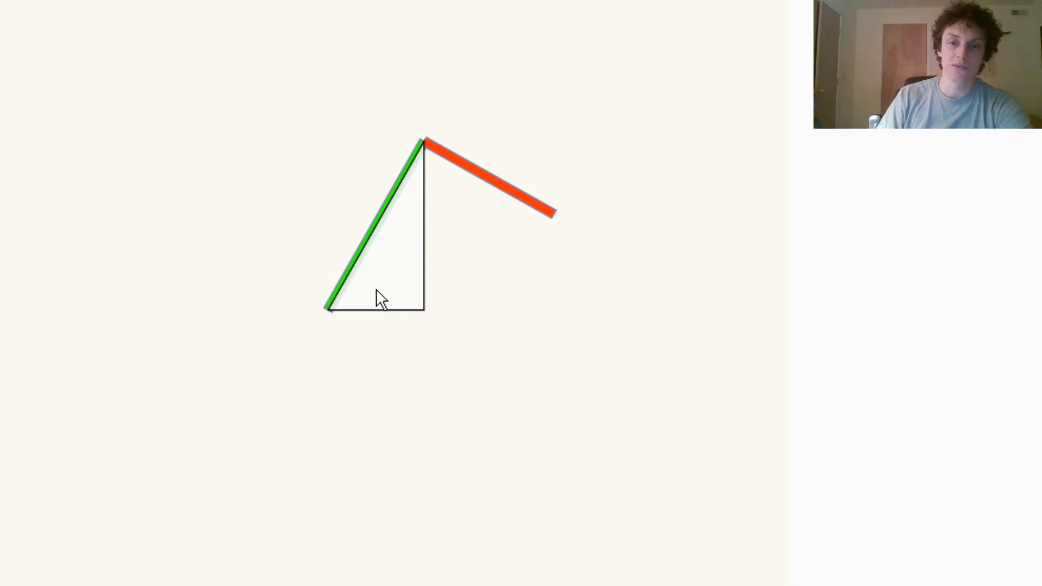
mouse_move(365, 303)
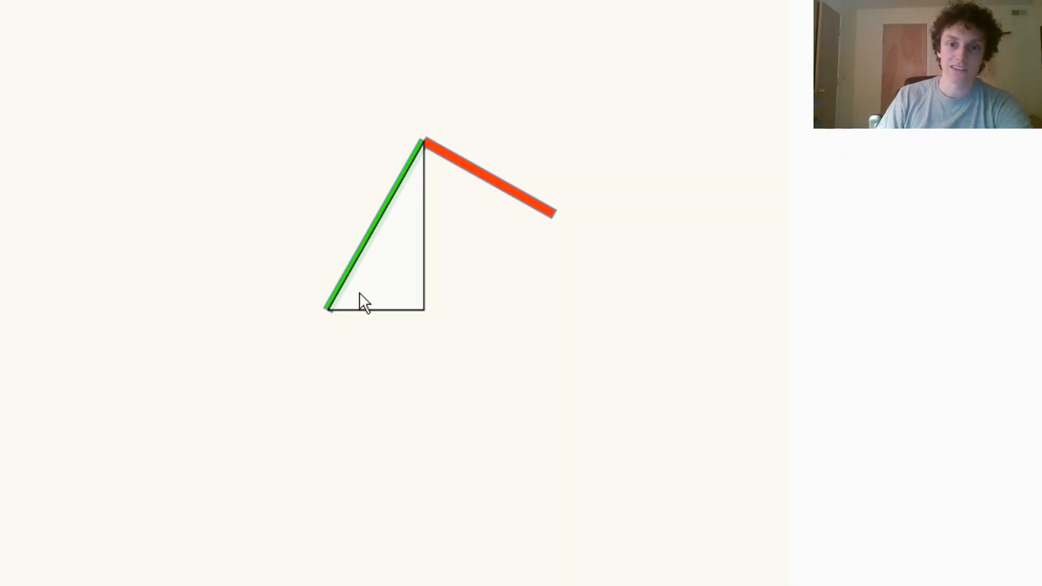
mouse_move(429, 273)
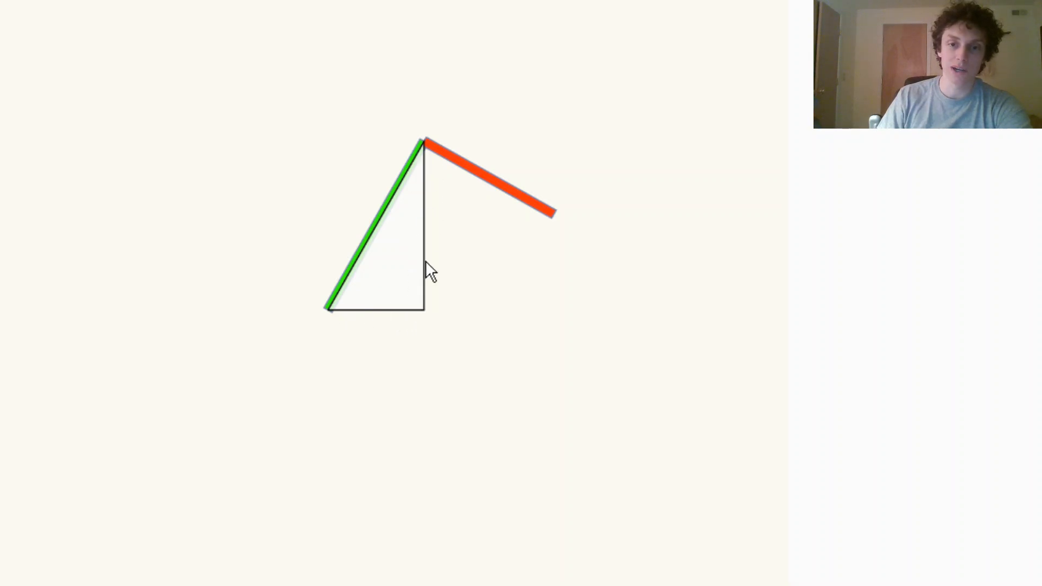
mouse_move(417, 185)
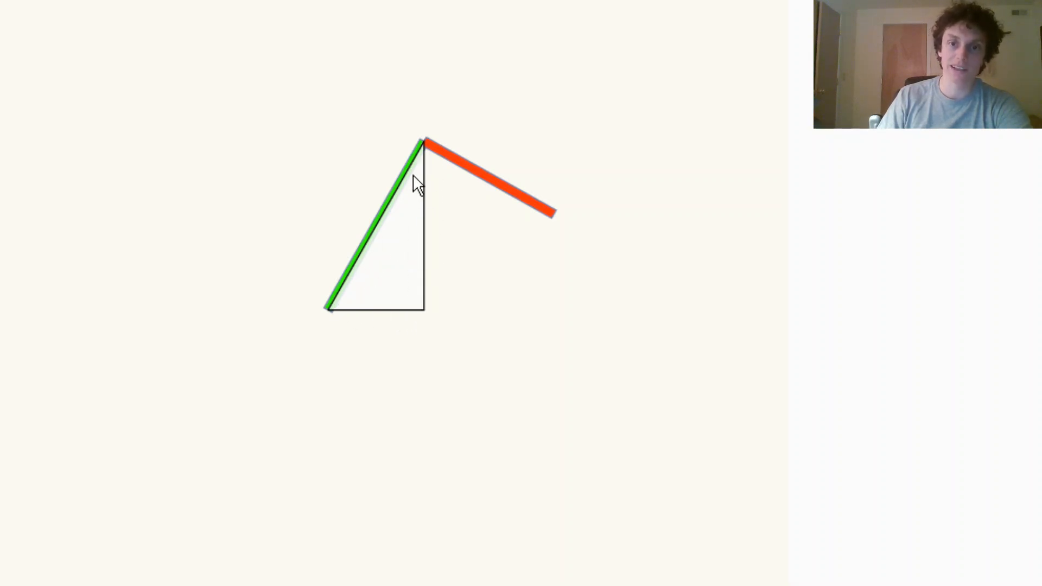
mouse_move(370, 312)
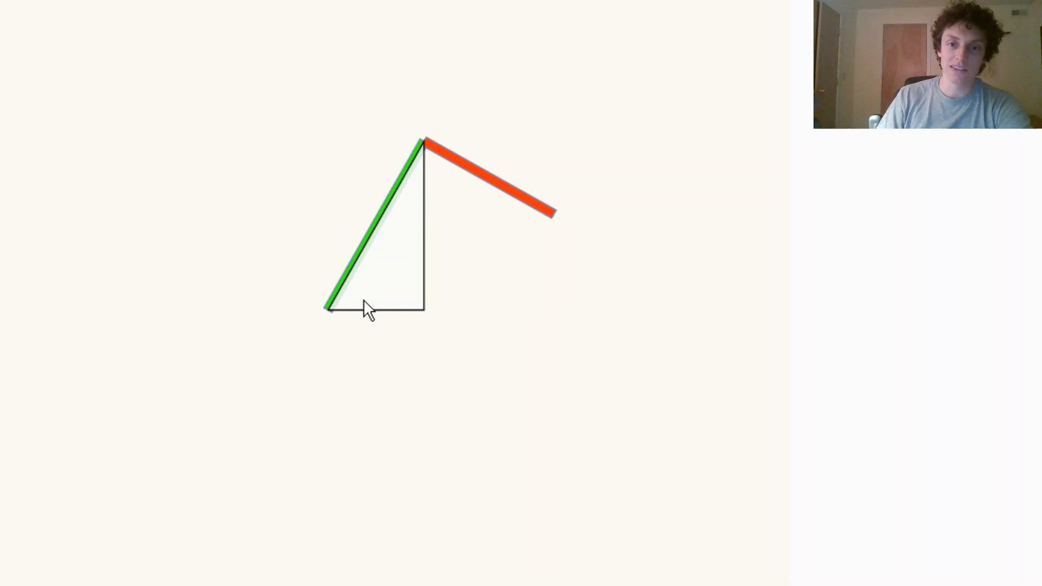
mouse_move(344, 301)
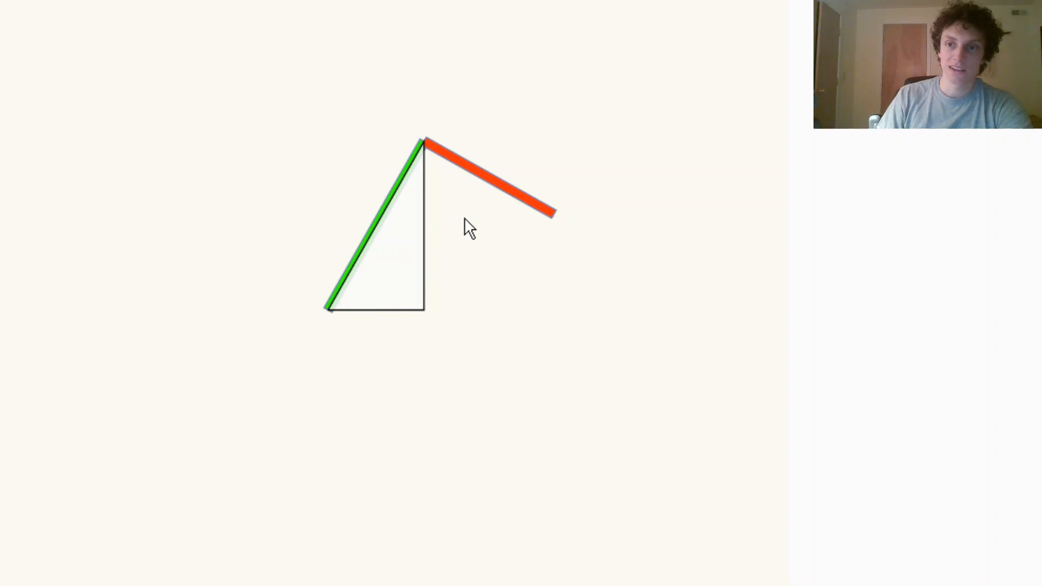
drag(469, 229, 523, 206)
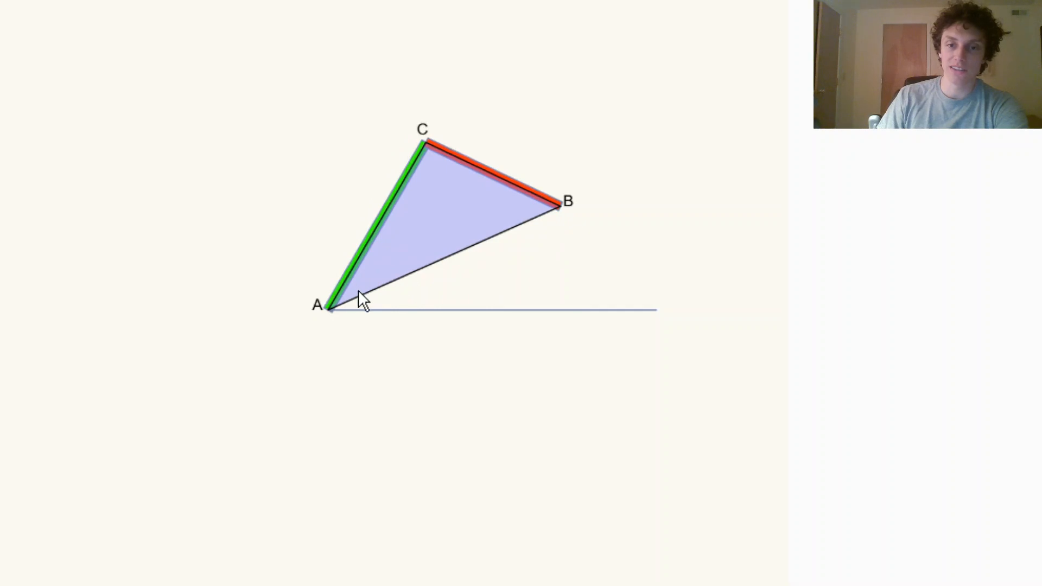
mouse_move(389, 309)
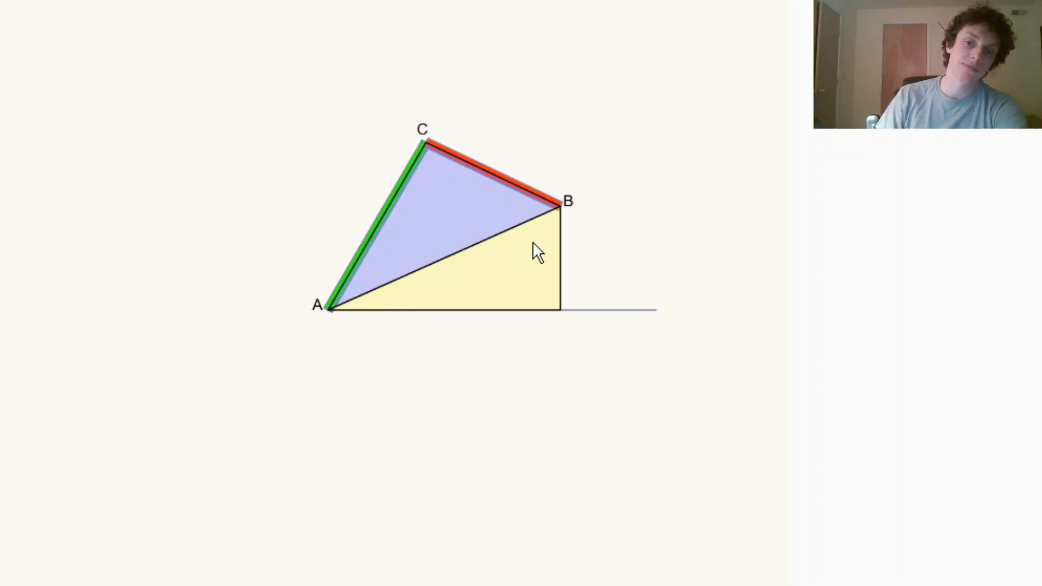
mouse_move(439, 320)
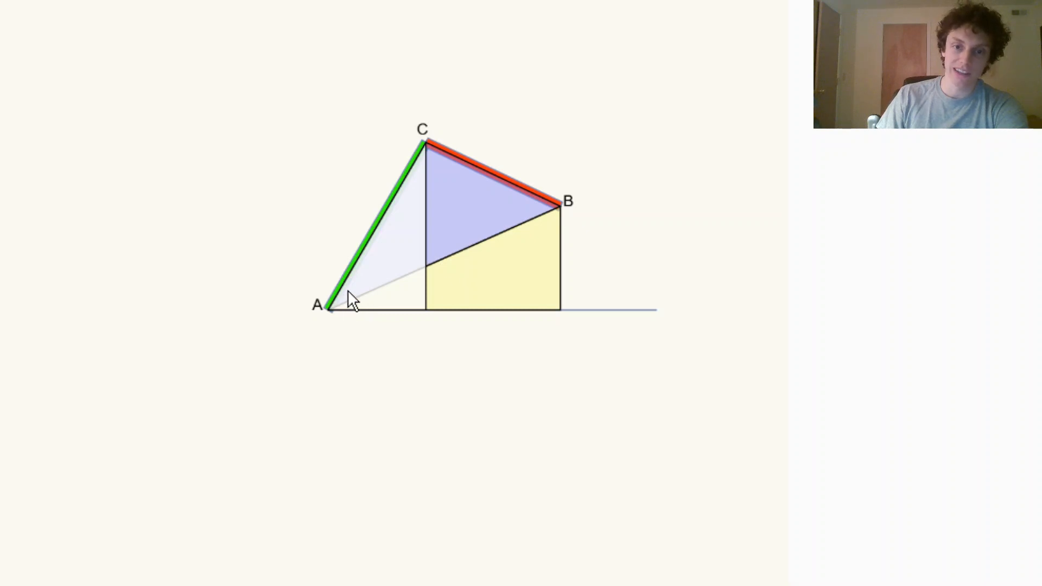
mouse_move(431, 154)
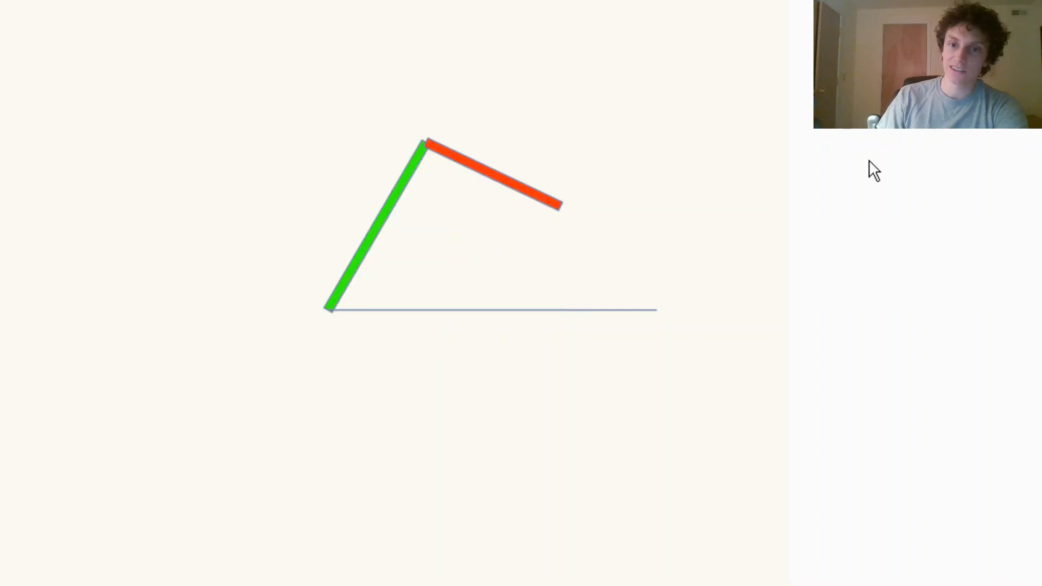
- Raise the forearm tip, swing it right, bring it back down, and settle it at a lower right position
drag(555, 203, 555, 133)
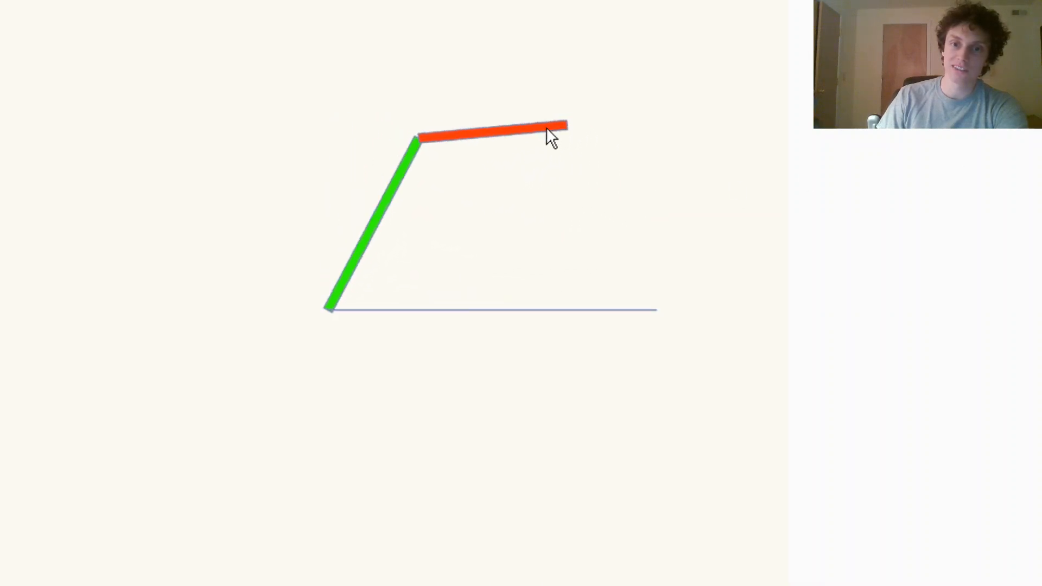
drag(555, 126, 588, 146)
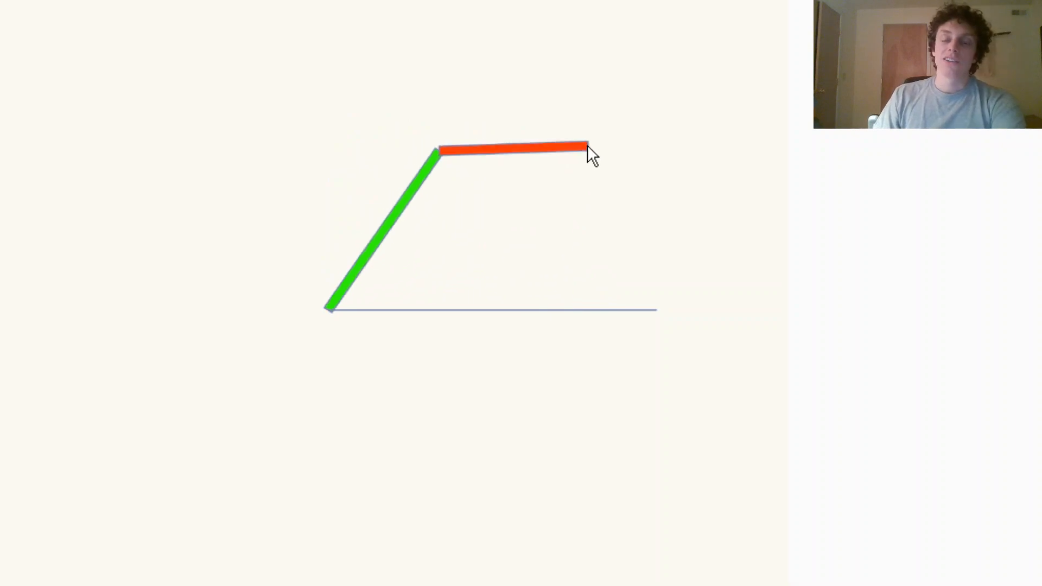
drag(589, 150, 558, 163)
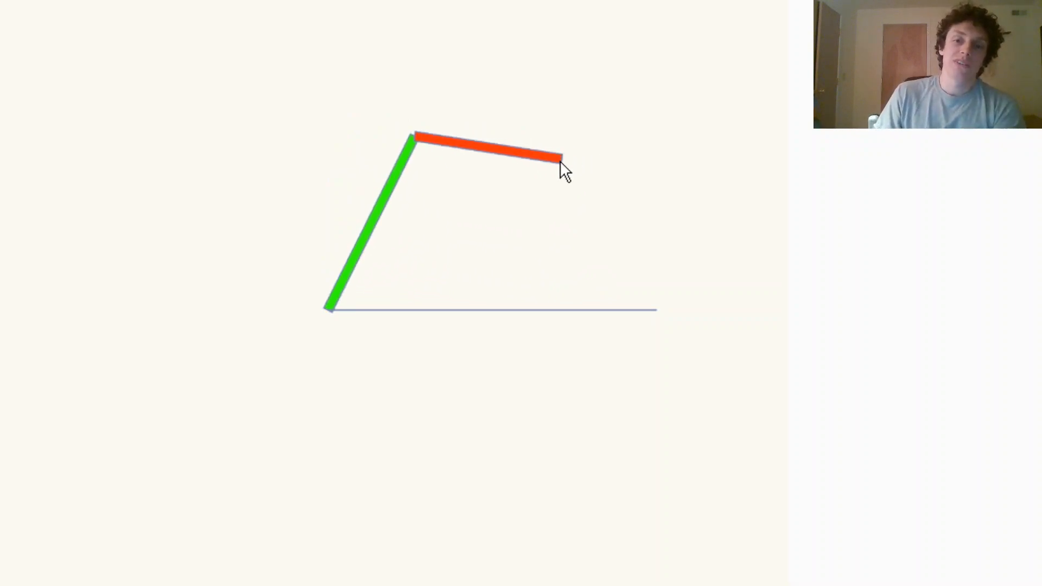
drag(562, 163, 579, 166)
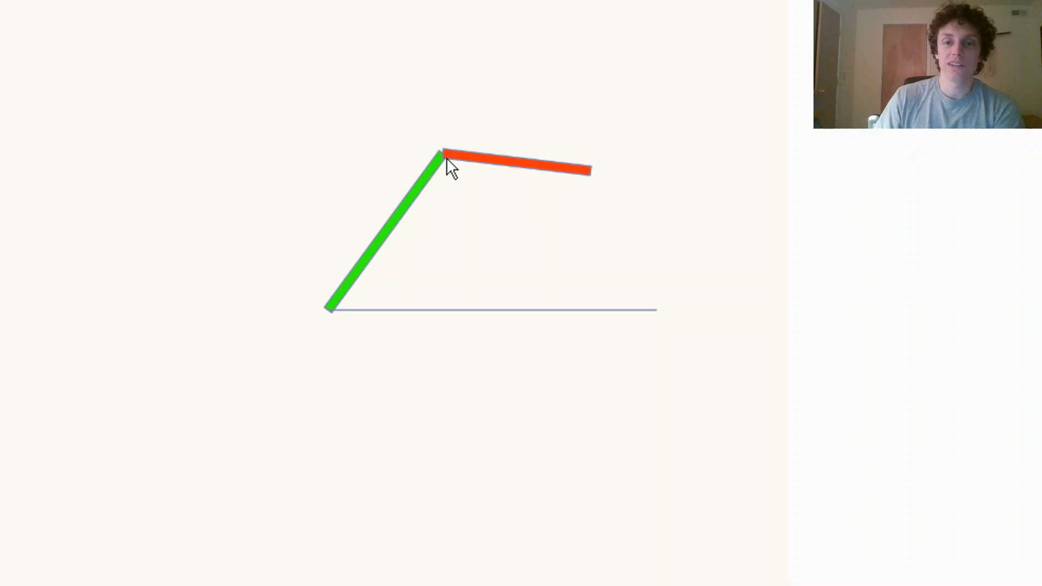
mouse_move(458, 246)
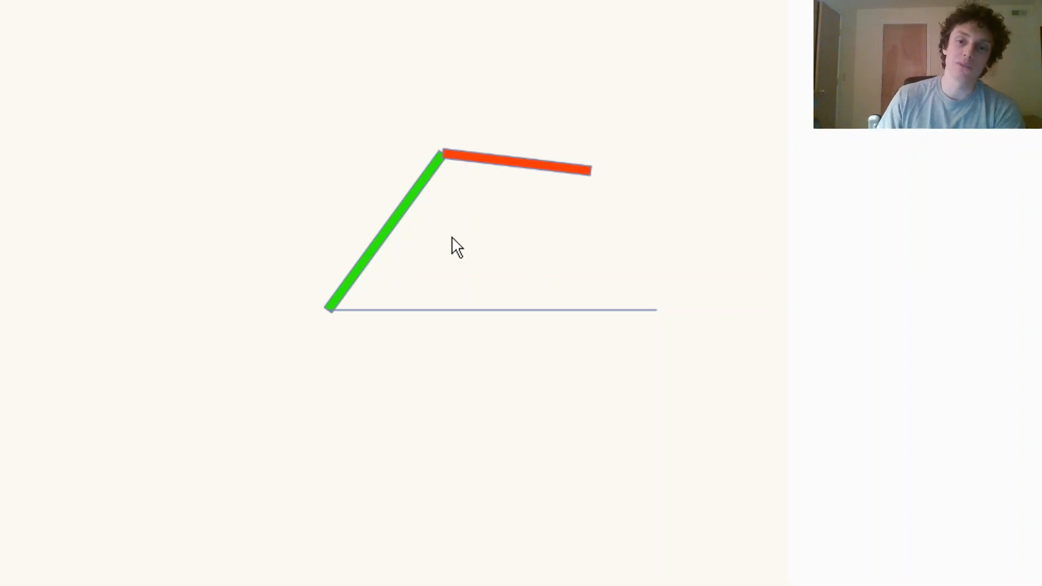
mouse_move(368, 310)
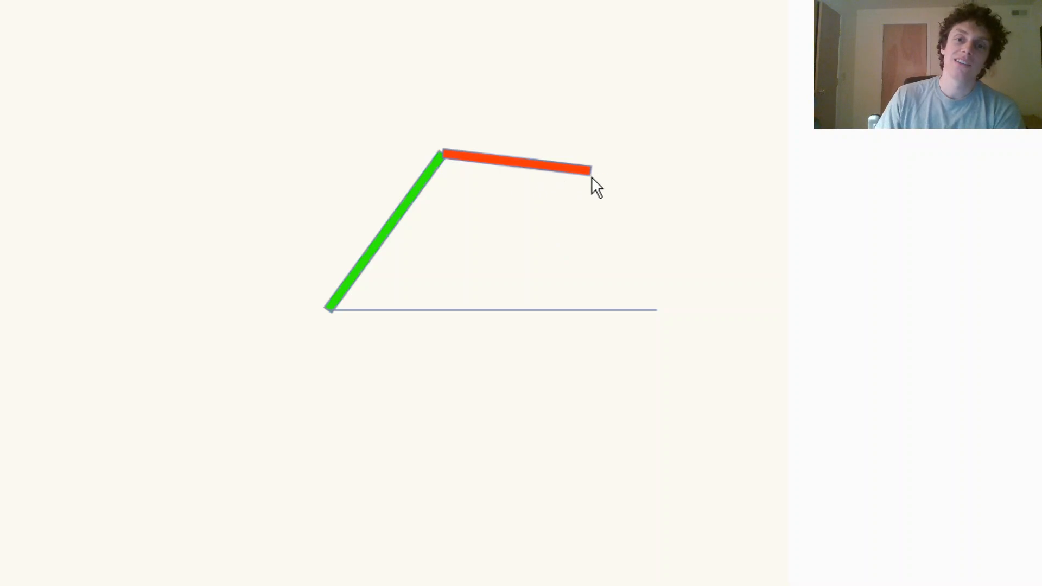
drag(591, 166, 568, 230)
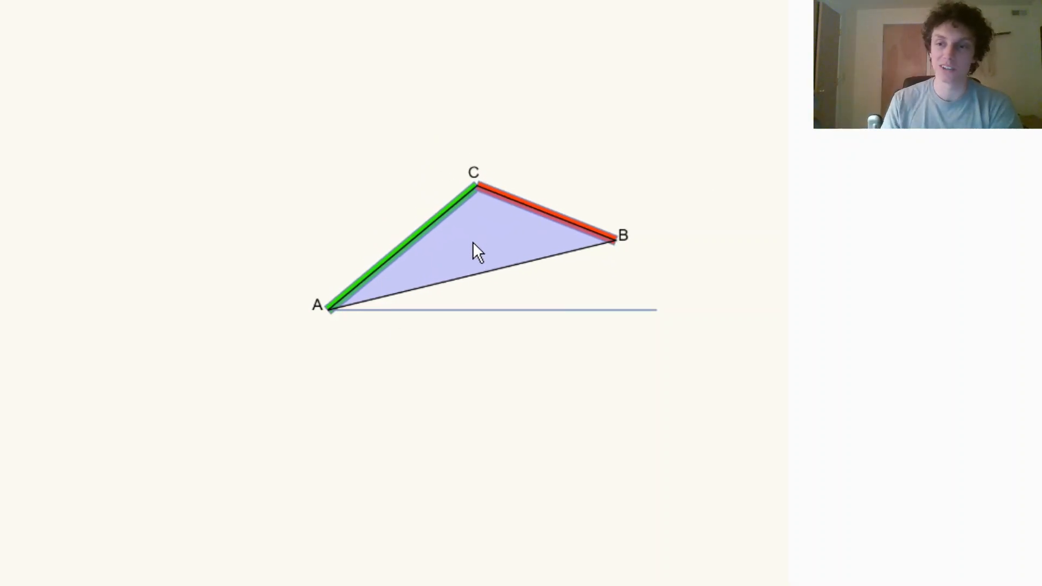
- Stretch tip B lower and further right toward full reach until the ABC triangle is nearly flat
drag(608, 239, 608, 266)
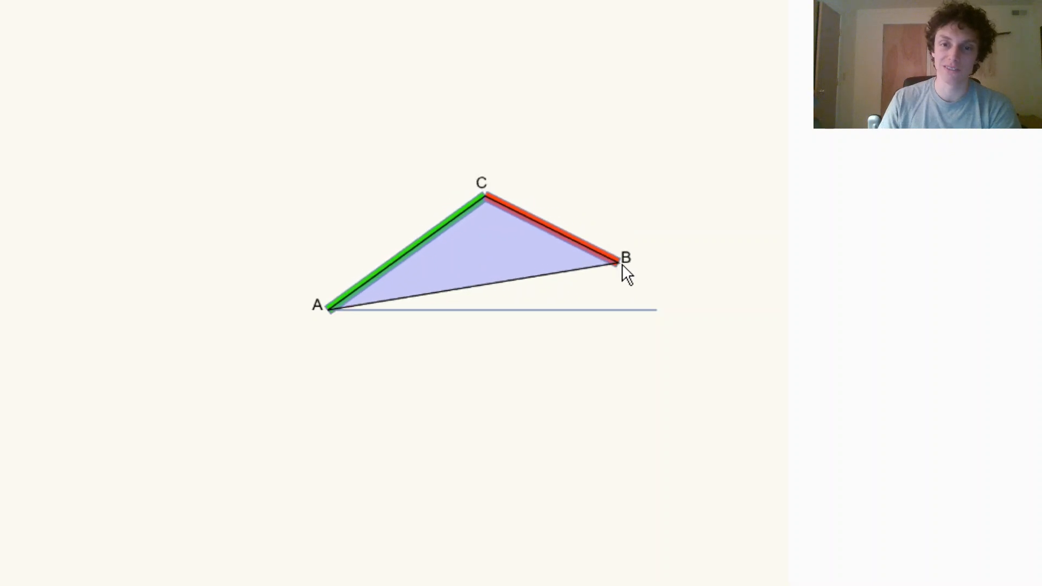
drag(618, 266, 645, 253)
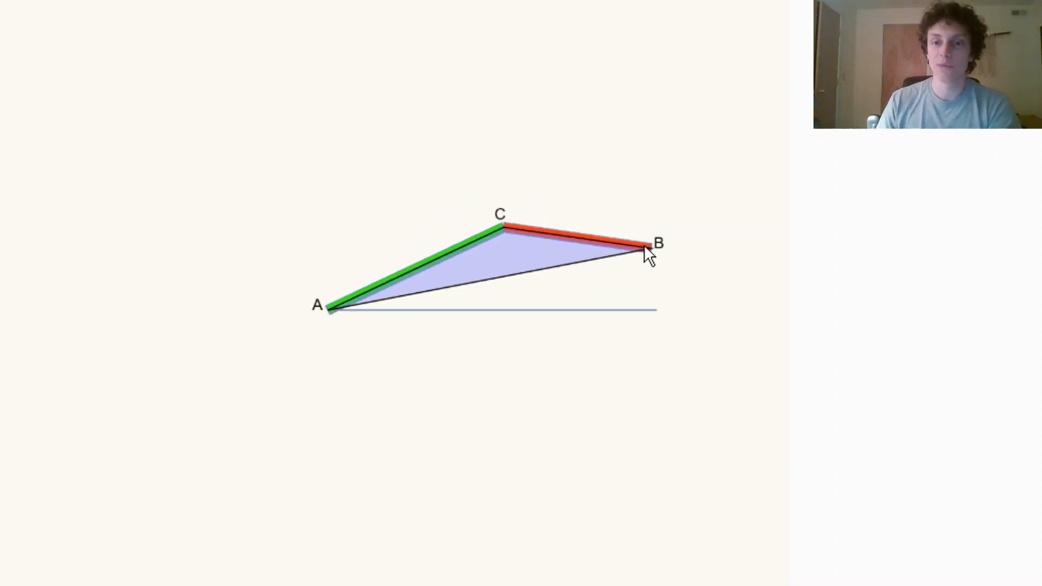
drag(649, 251, 621, 216)
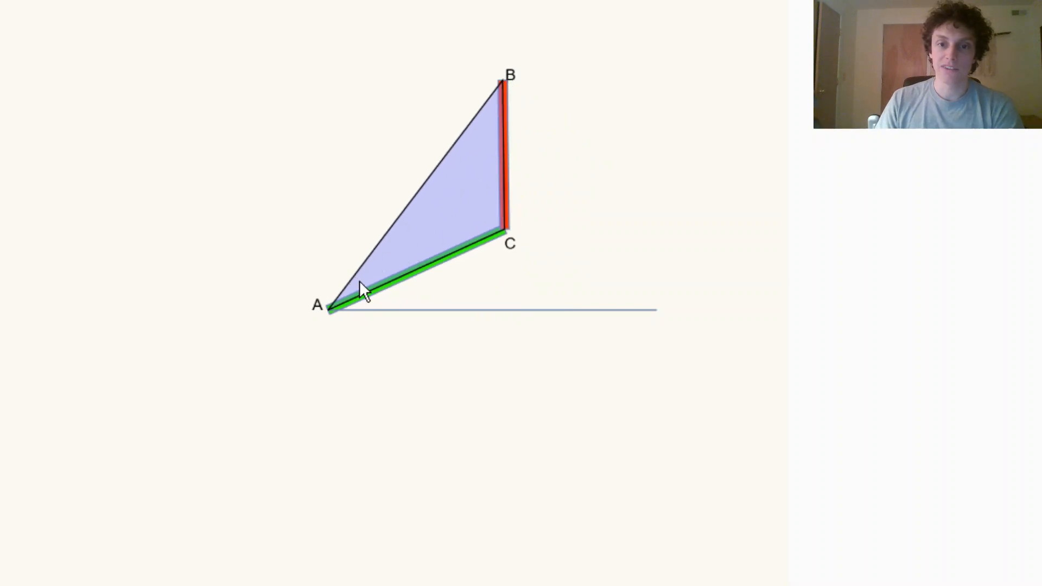
mouse_move(402, 275)
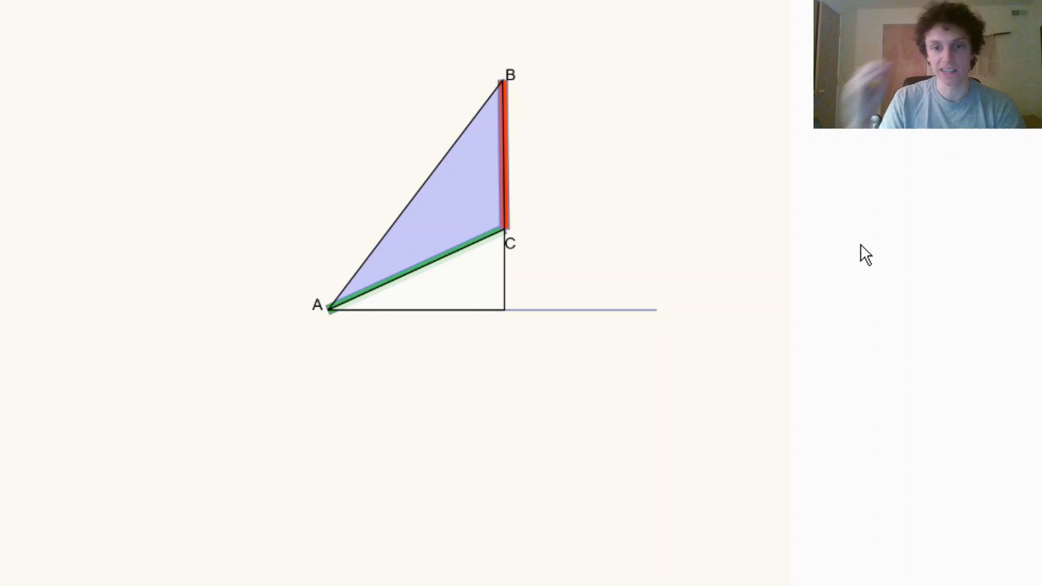
mouse_move(514, 286)
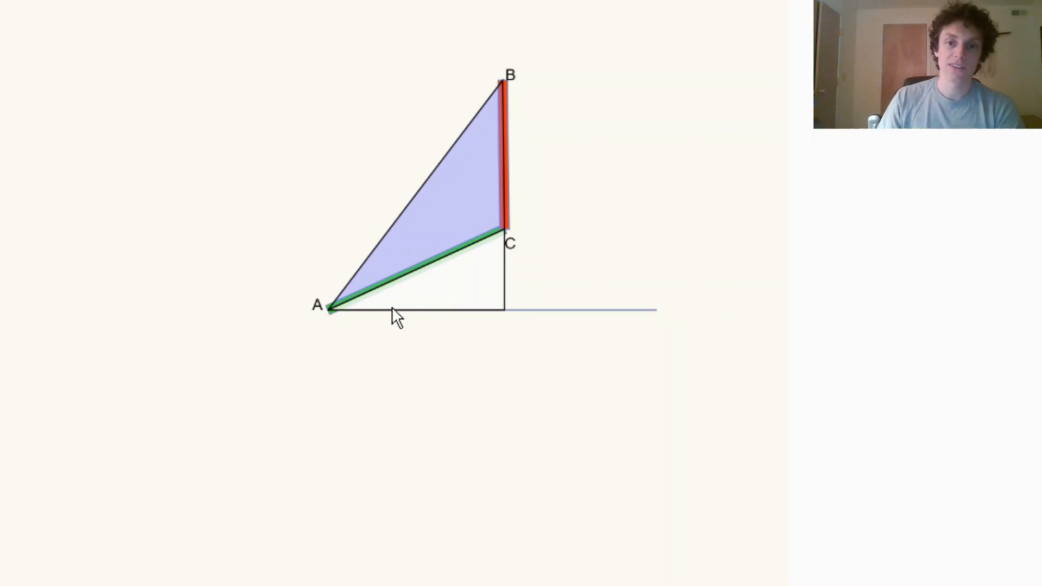
mouse_move(511, 250)
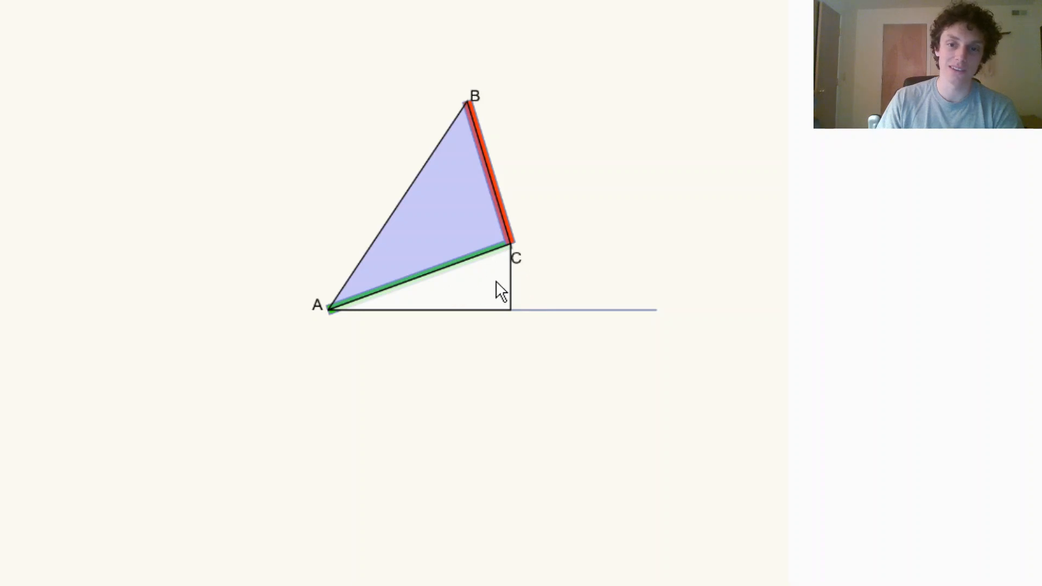
- Move tip B of the down-arm pose up and to the right of elbow C
drag(474, 103, 498, 86)
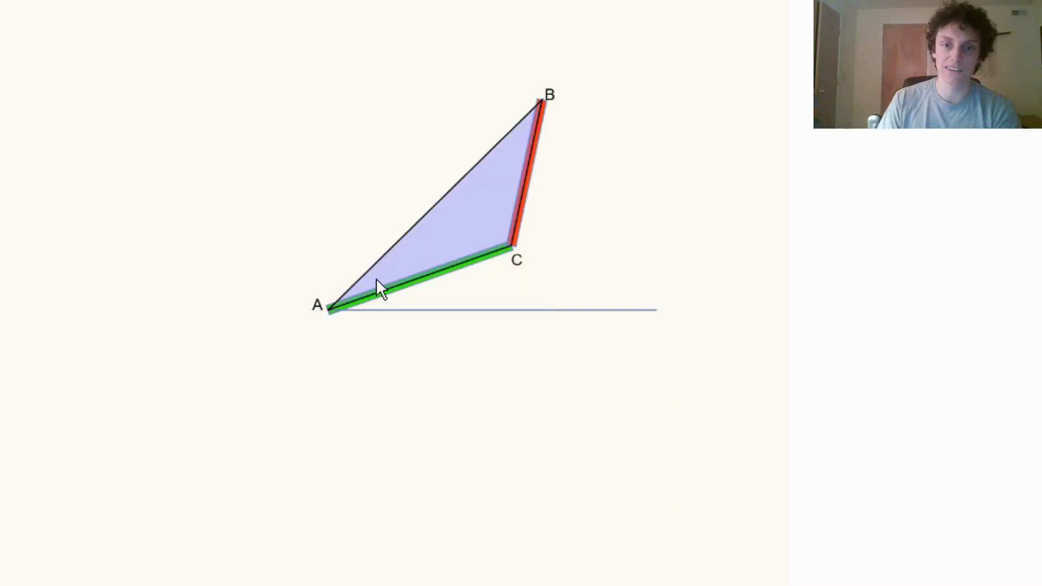
mouse_move(1030, 165)
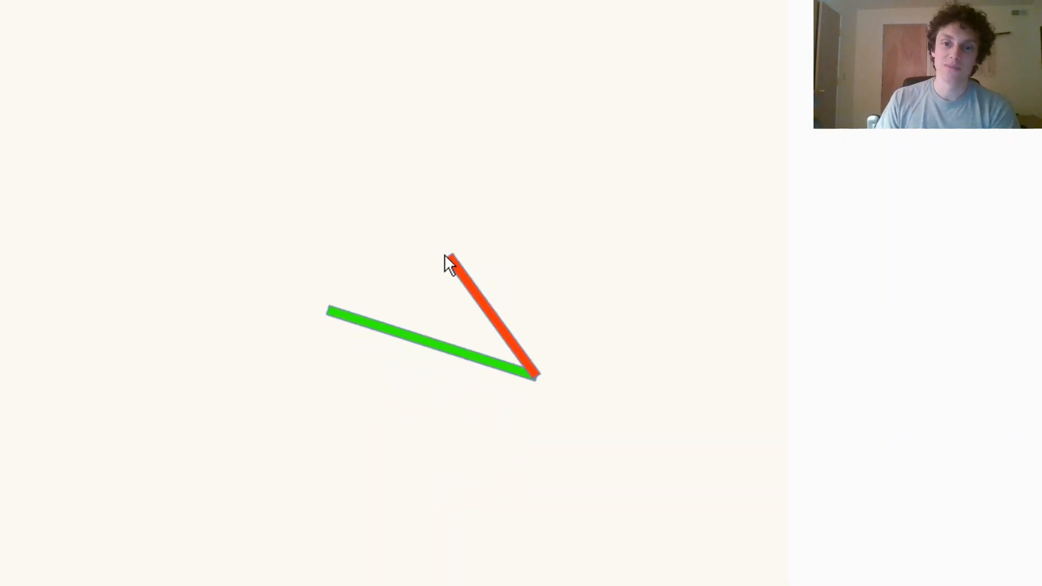
- Raise the down-arm tip so the red link points straight up from the elbow
drag(452, 259, 549, 110)
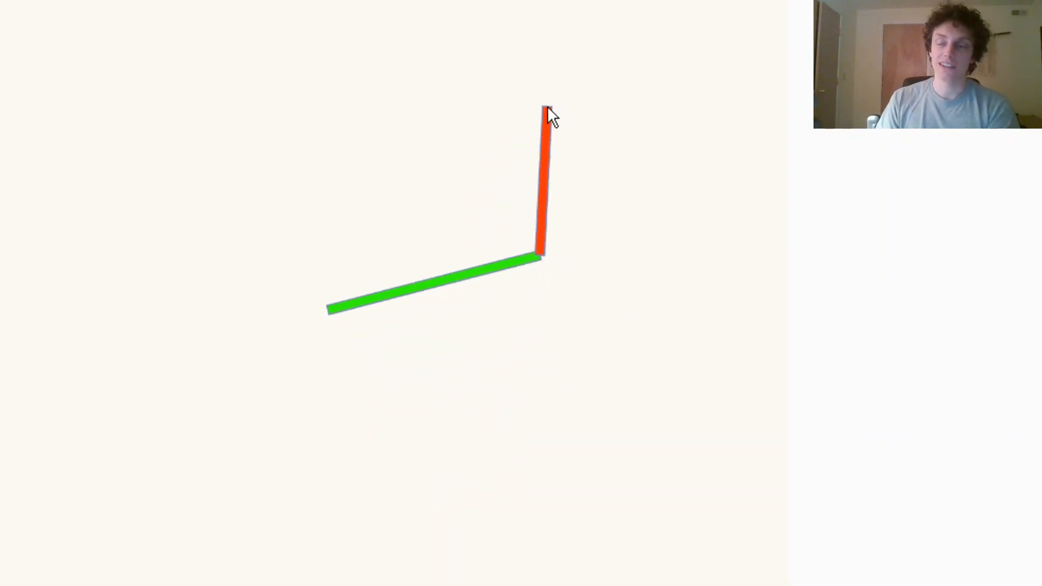